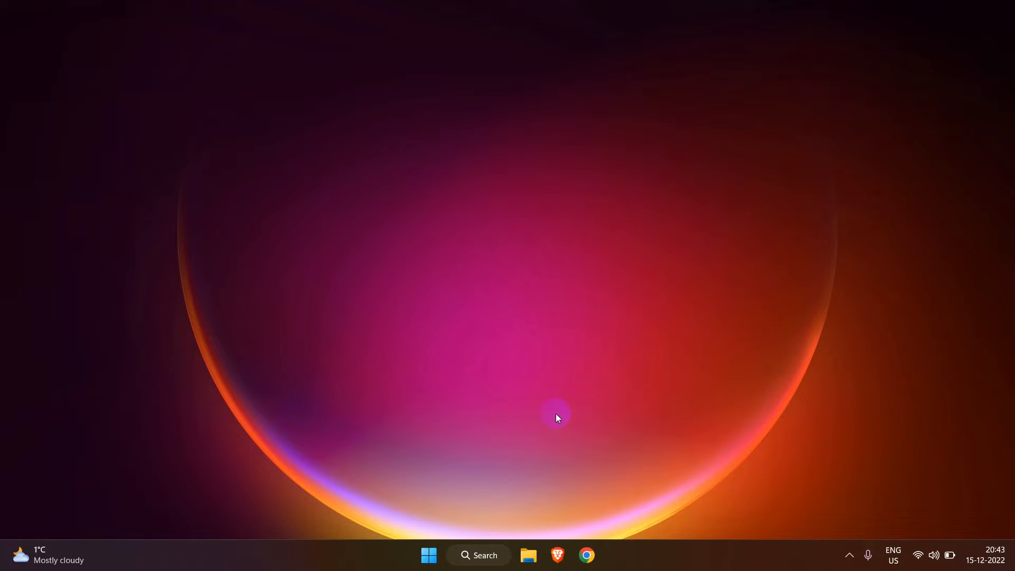
Launch Command Prompt from a Start search for 'cmd'
{"action": "left_click", "coordinate": [478, 555]}
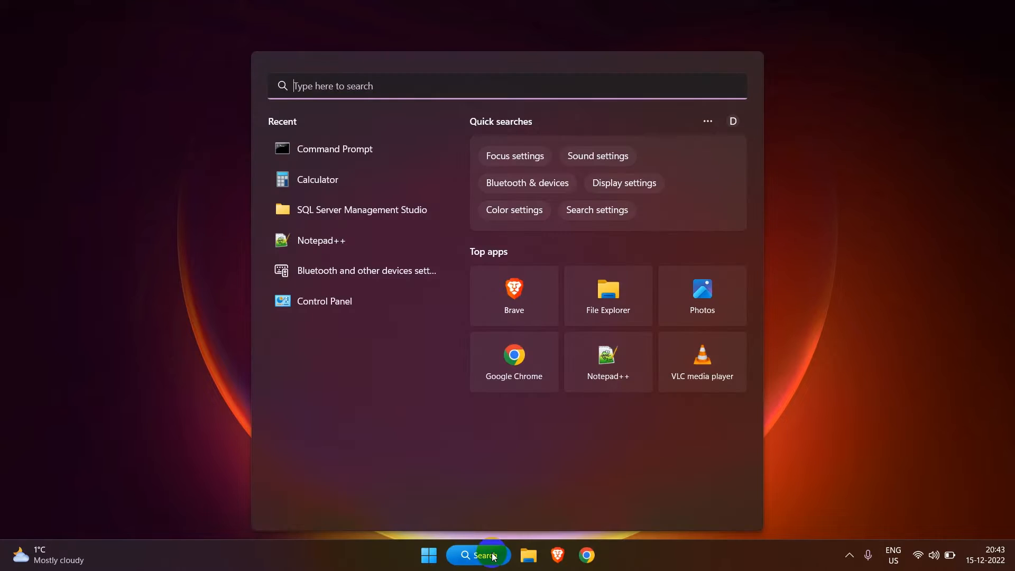
{"action": "type", "text": "cmd"}
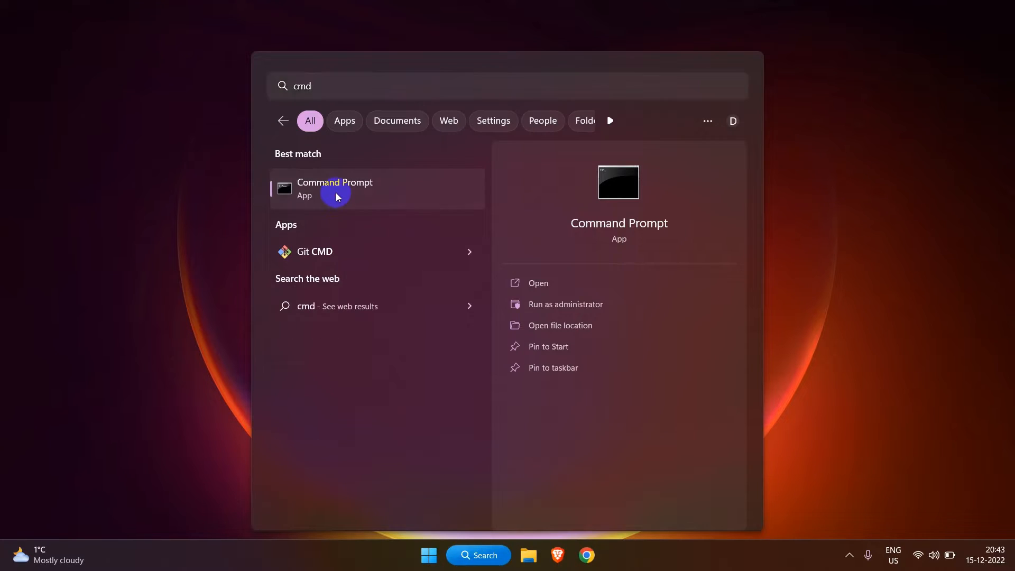
{"action": "left_click", "coordinate": [335, 188]}
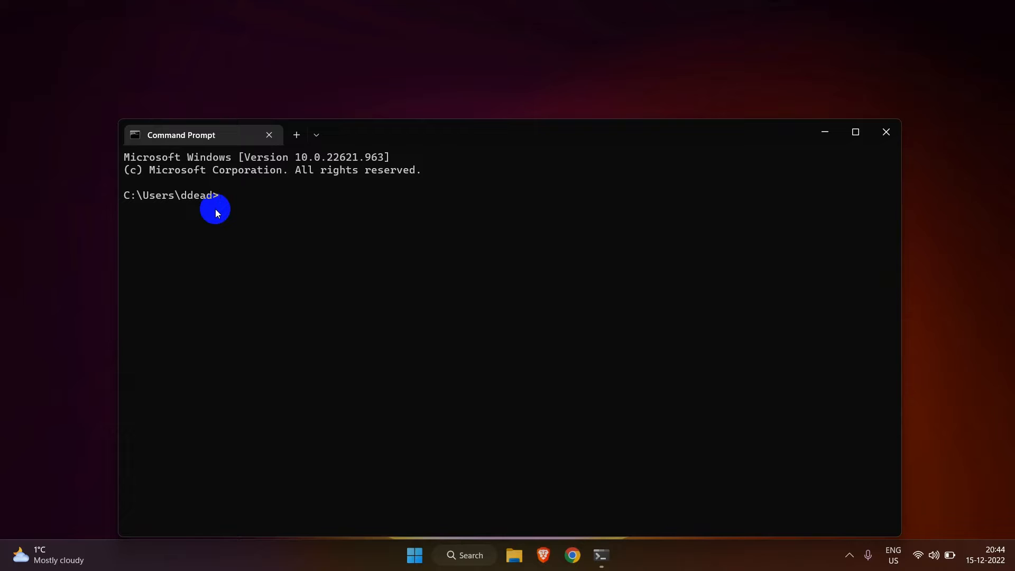
{"action": "mouse_move", "coordinate": [446, 387]}
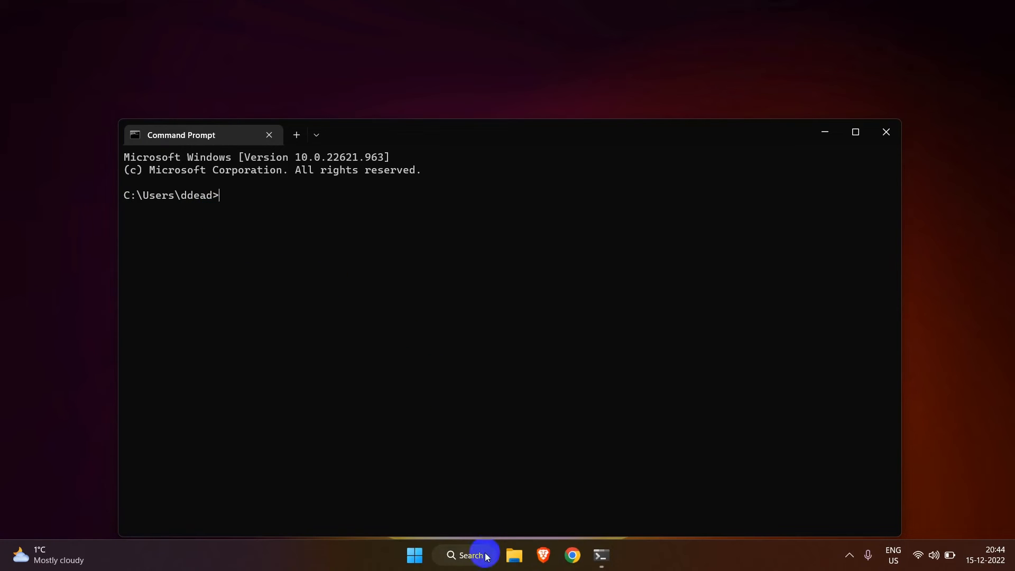
Reveal the Command Prompt shortcut's file location via Open file location
{"action": "left_click", "coordinate": [464, 555]}
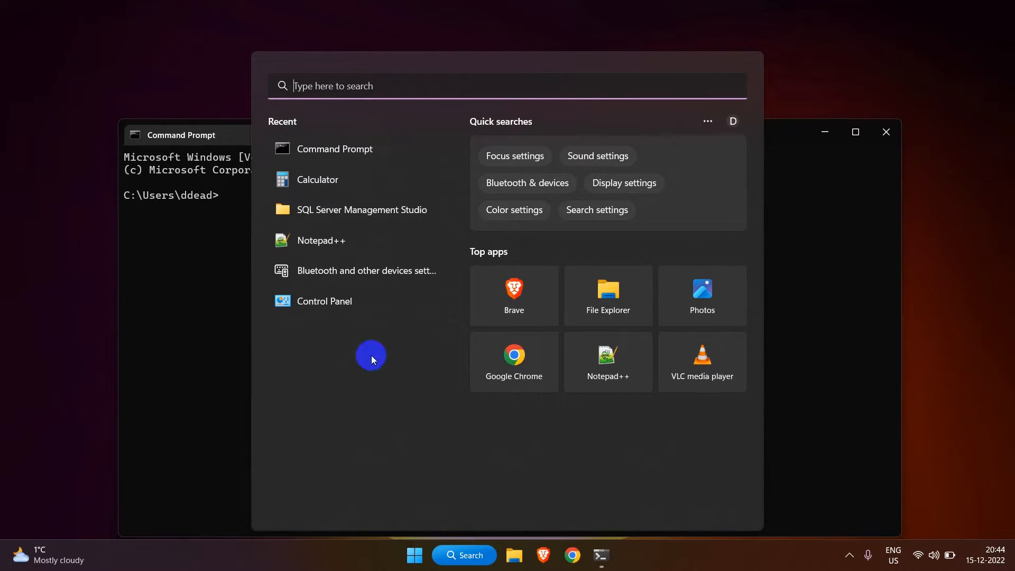
{"action": "type", "text": "cmd"}
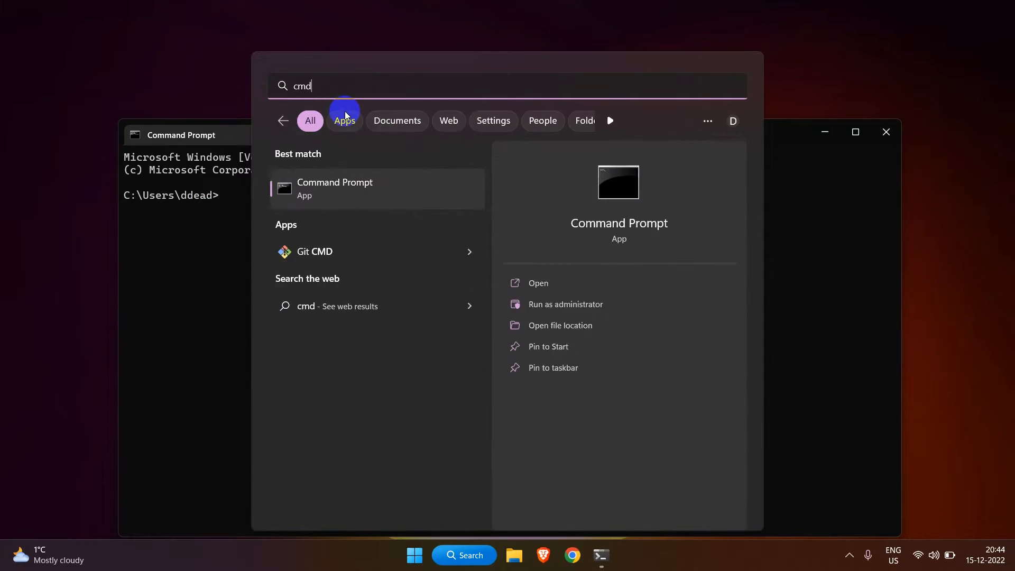
{"action": "right_click", "coordinate": [334, 188]}
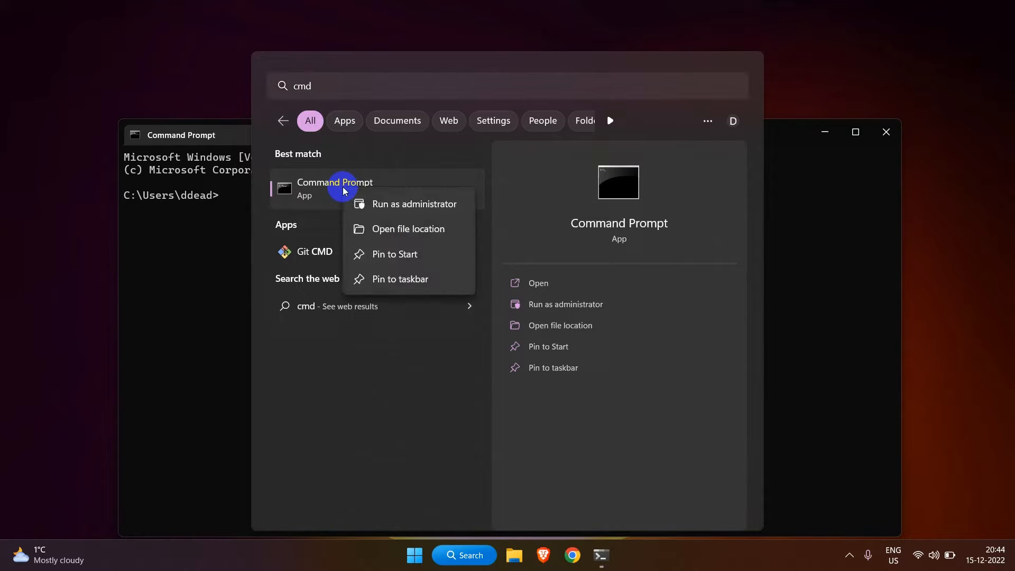
{"action": "left_click", "coordinate": [408, 228]}
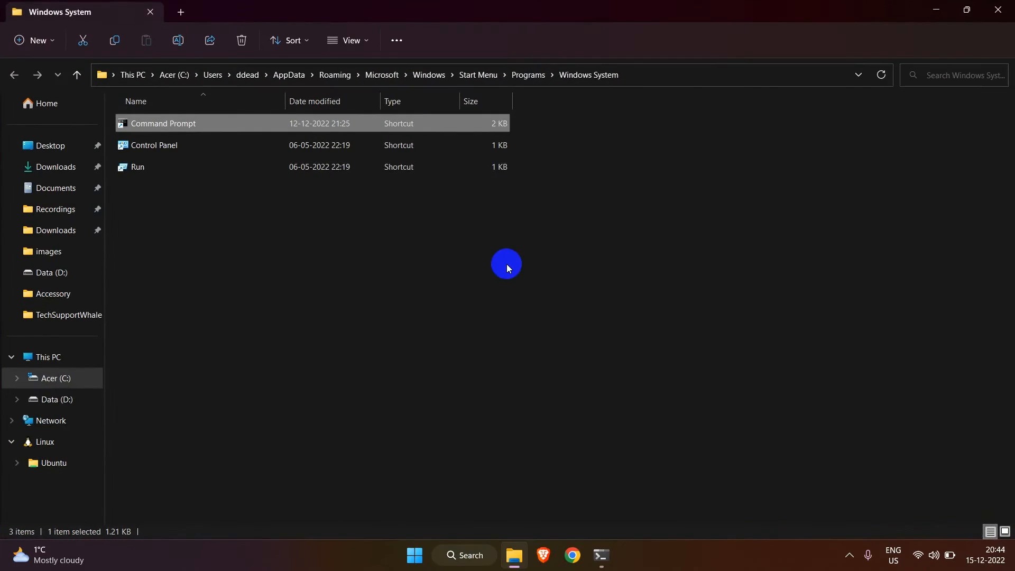
{"action": "mouse_move", "coordinate": [203, 124]}
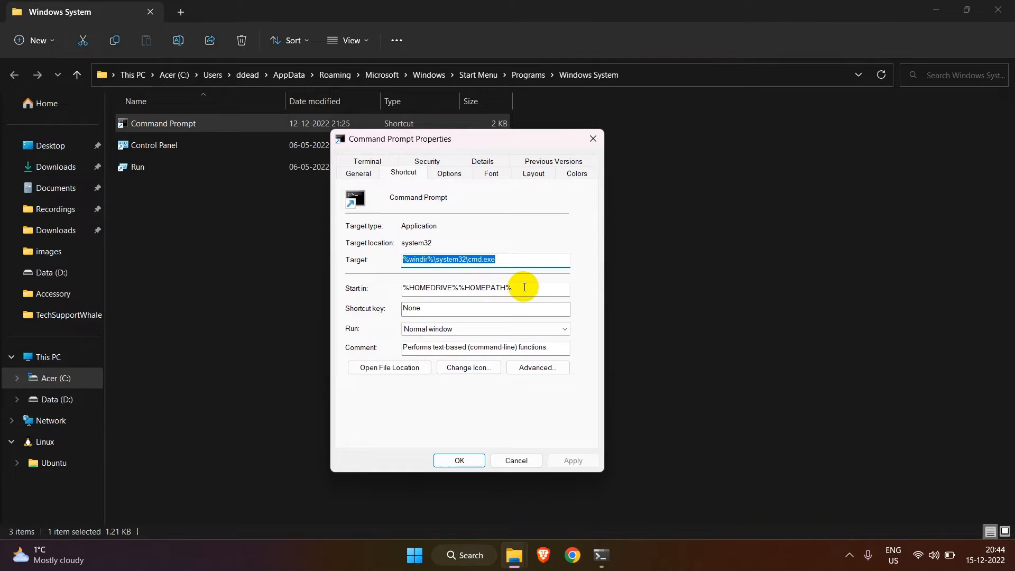
{"action": "left_click", "coordinate": [457, 288]}
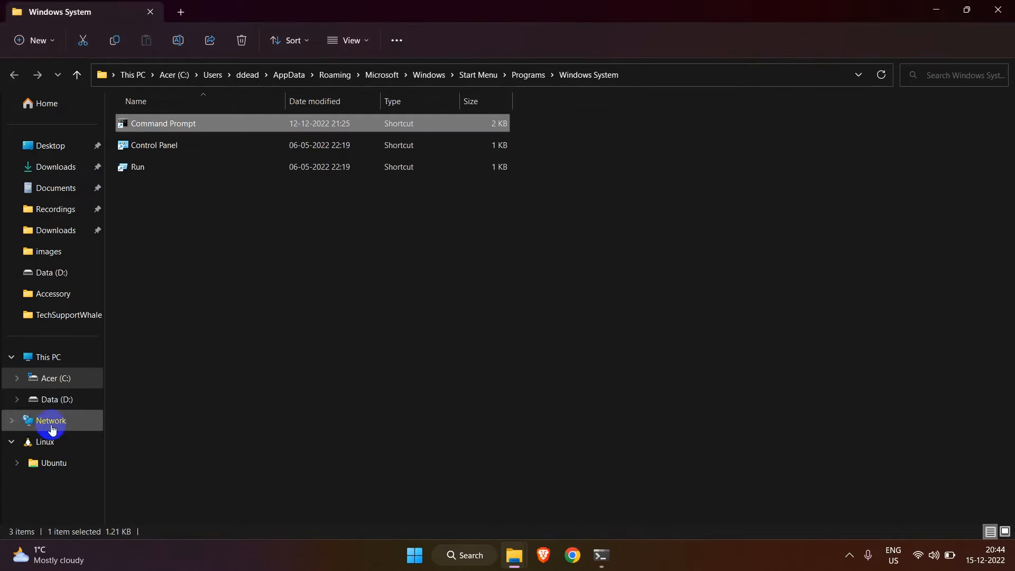
Create a TechSupportWhale folder on Data (D:) and open it
{"action": "right_click", "coordinate": [50, 420]}
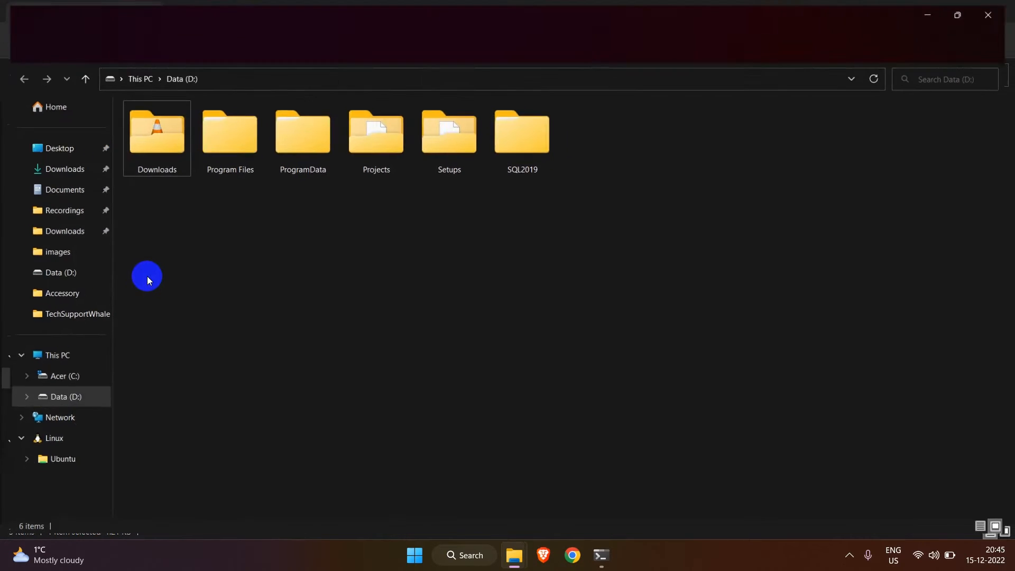
{"action": "right_click", "coordinate": [147, 276]}
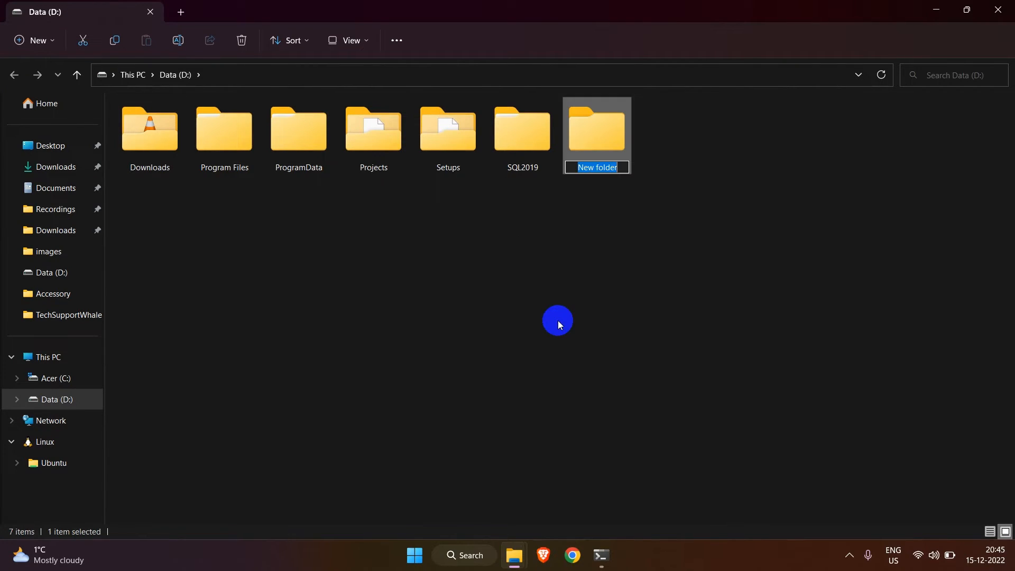
{"action": "type", "text": "TechSupportWhale"}
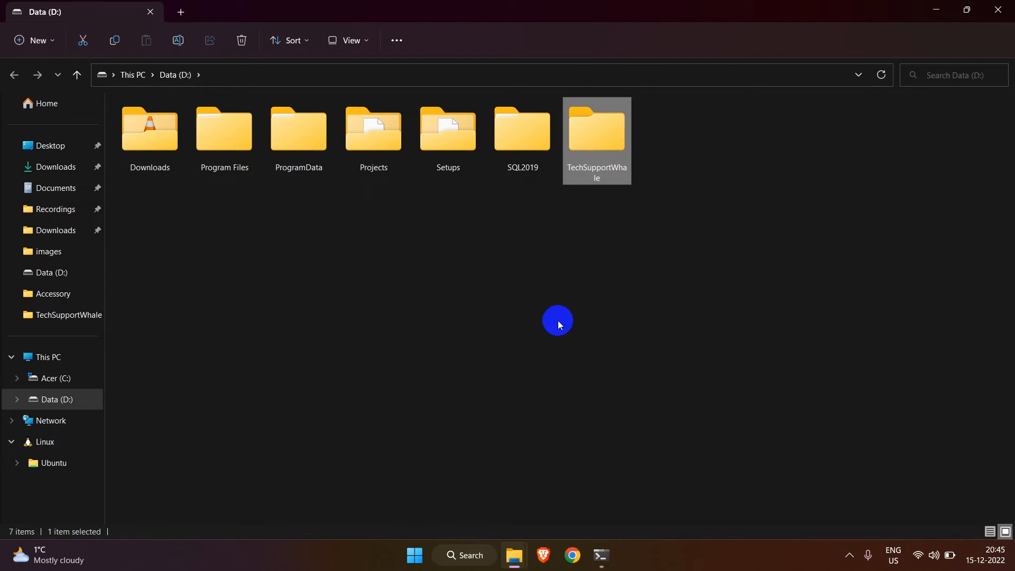
{"action": "double_click", "coordinate": [595, 128]}
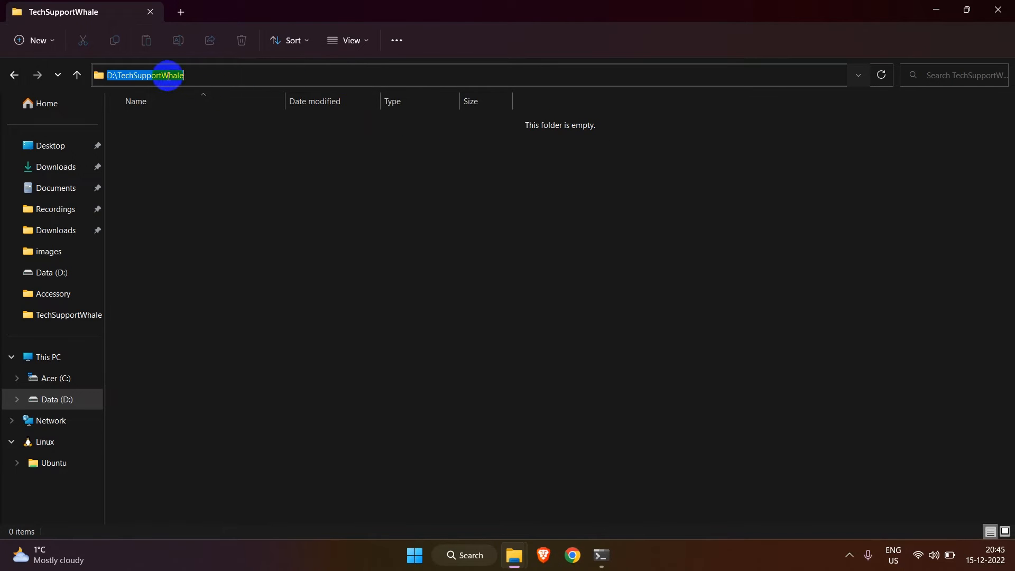
{"action": "mouse_move", "coordinate": [537, 335]}
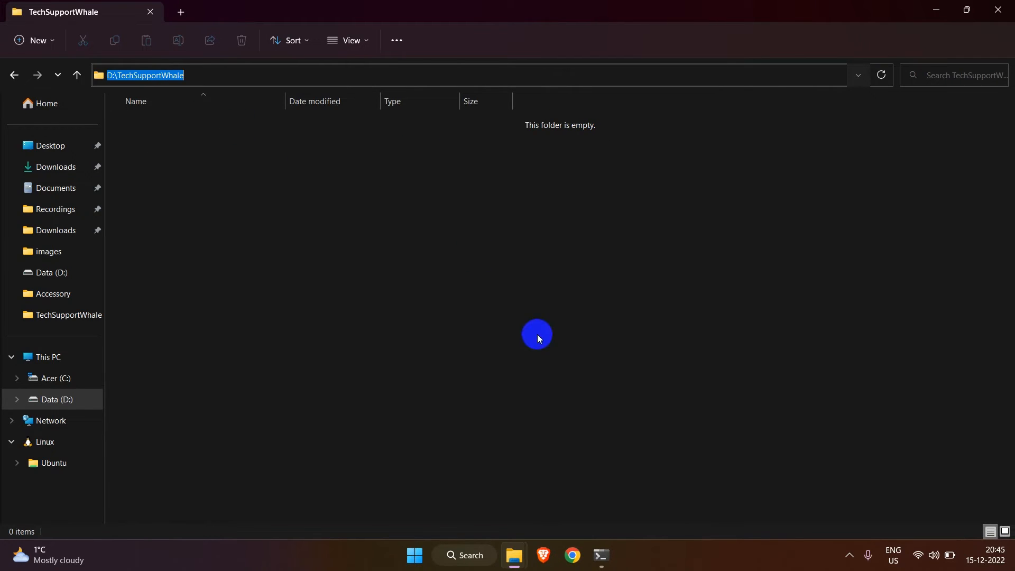
Set the Command Prompt shortcut's Start in to D:\TechSupportWhale in Properties
{"action": "left_click", "coordinate": [602, 555]}
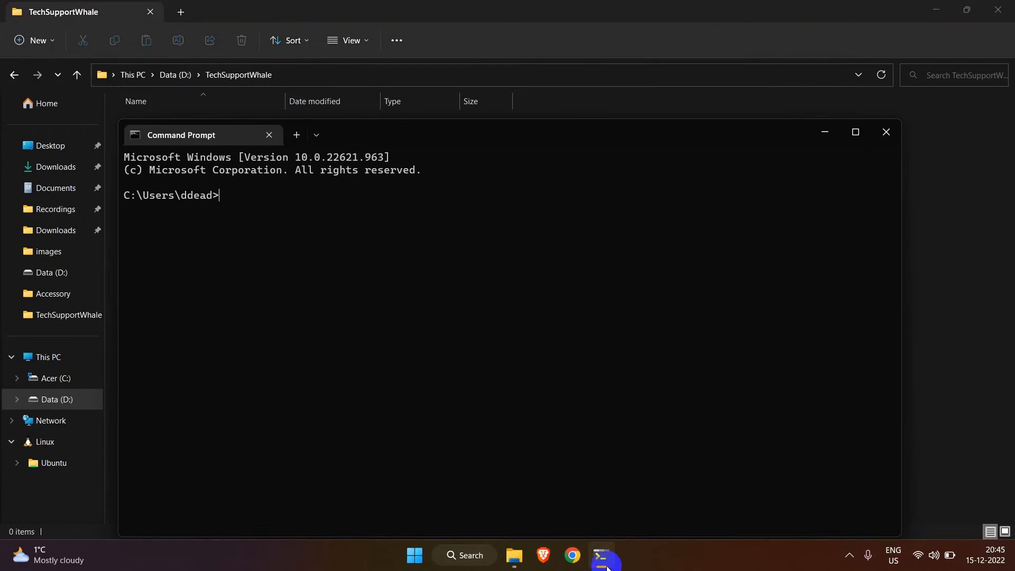
{"action": "left_click", "coordinate": [564, 348]}
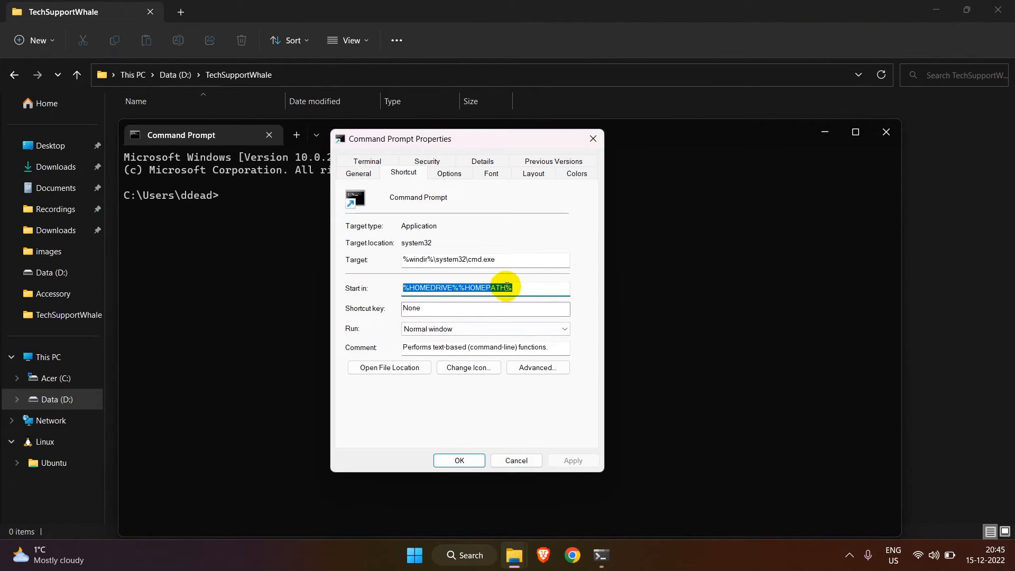
{"action": "right_click", "coordinate": [471, 288]}
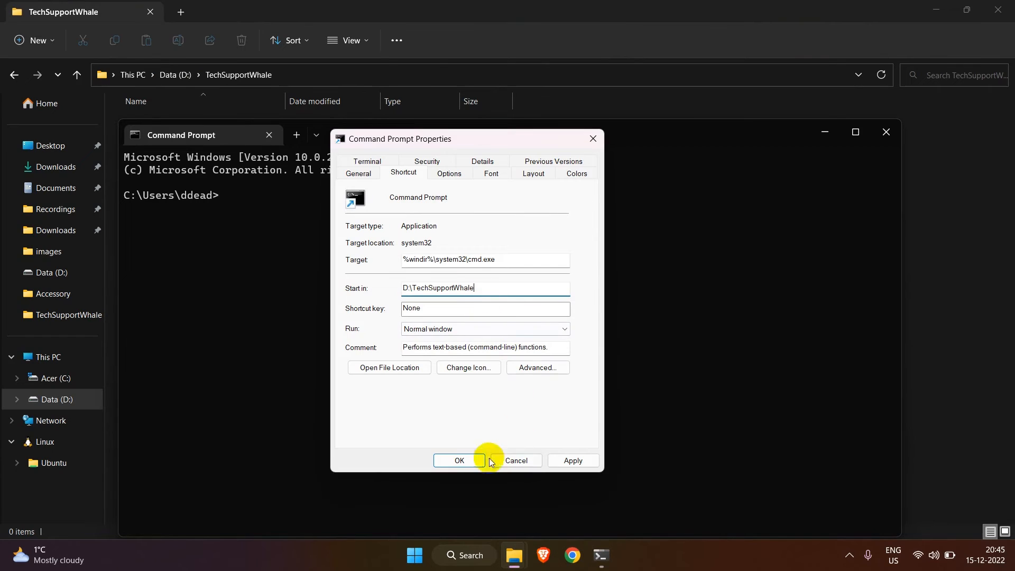
{"action": "left_click", "coordinate": [458, 460]}
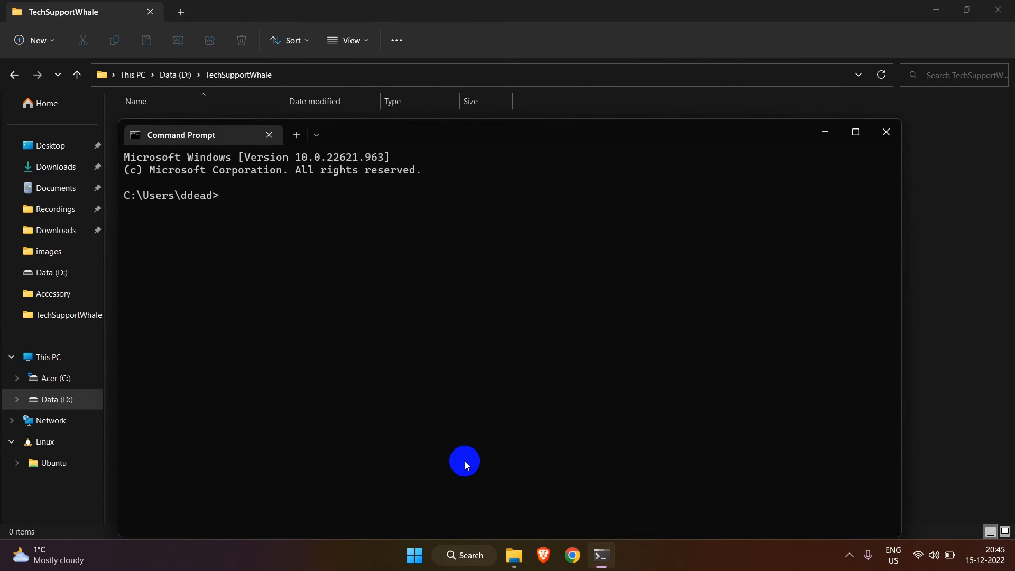
Launch a fresh Command Prompt that starts in D:\TechSupportWhale
{"action": "left_click", "coordinate": [464, 555]}
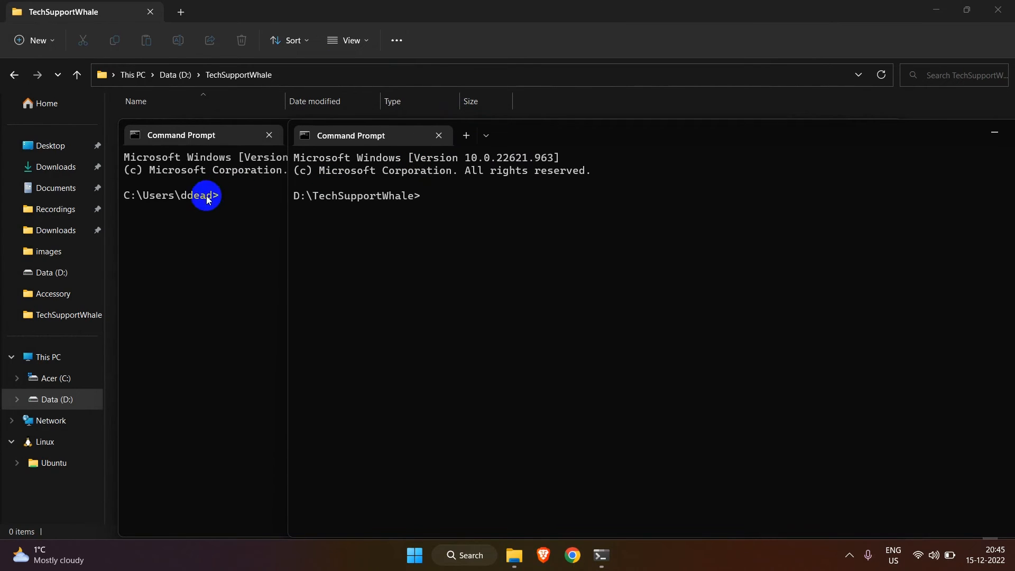
{"action": "mouse_move", "coordinate": [296, 196]}
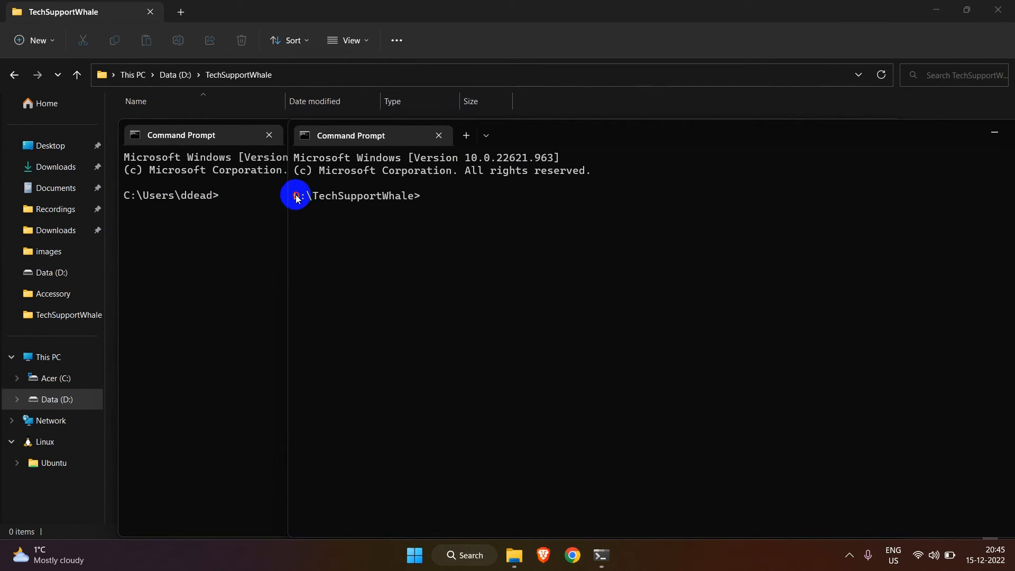